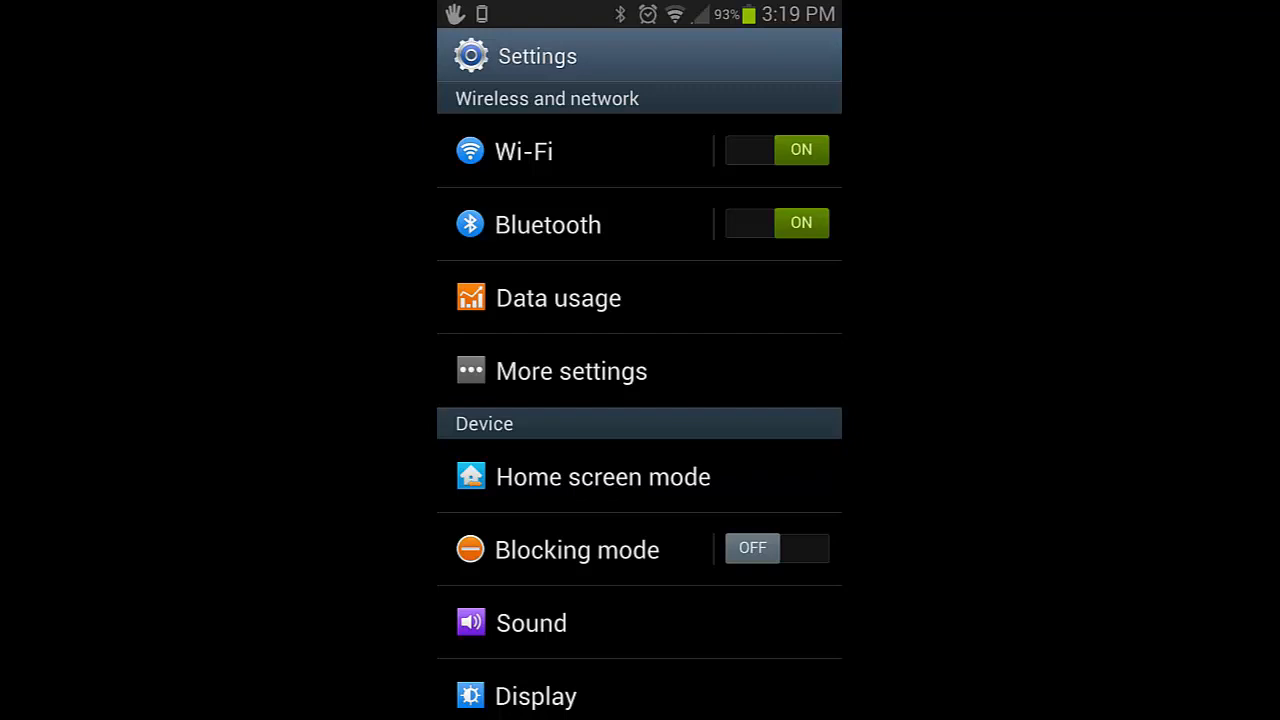
Scroll the Settings list down to the Accounts section listing linked services.
scroll("down", 3)
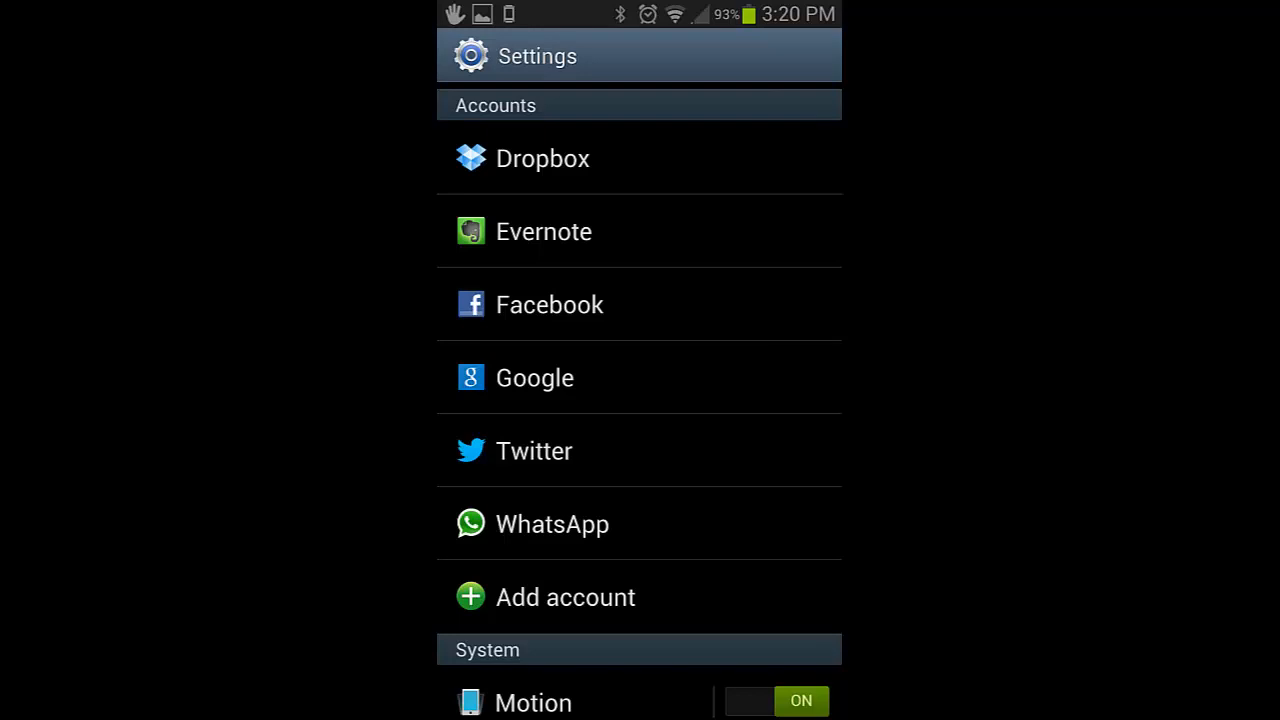
left_click(564, 596)
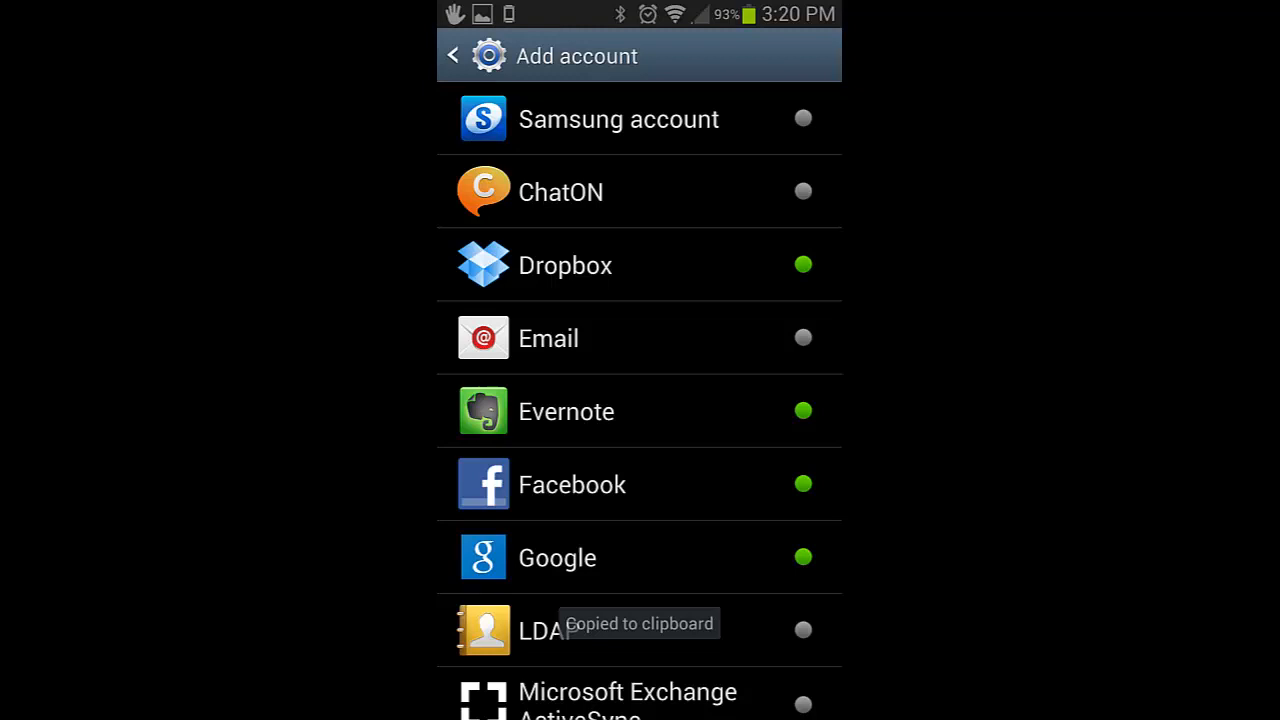
left_click(556, 556)
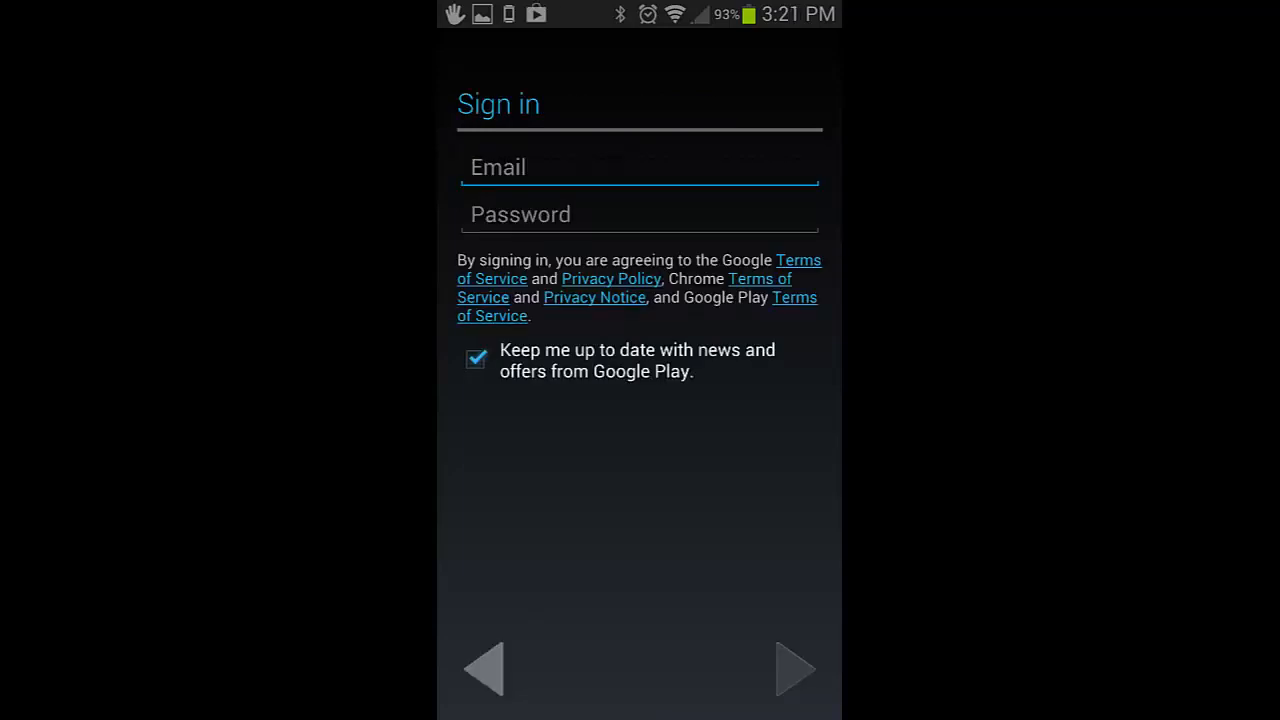
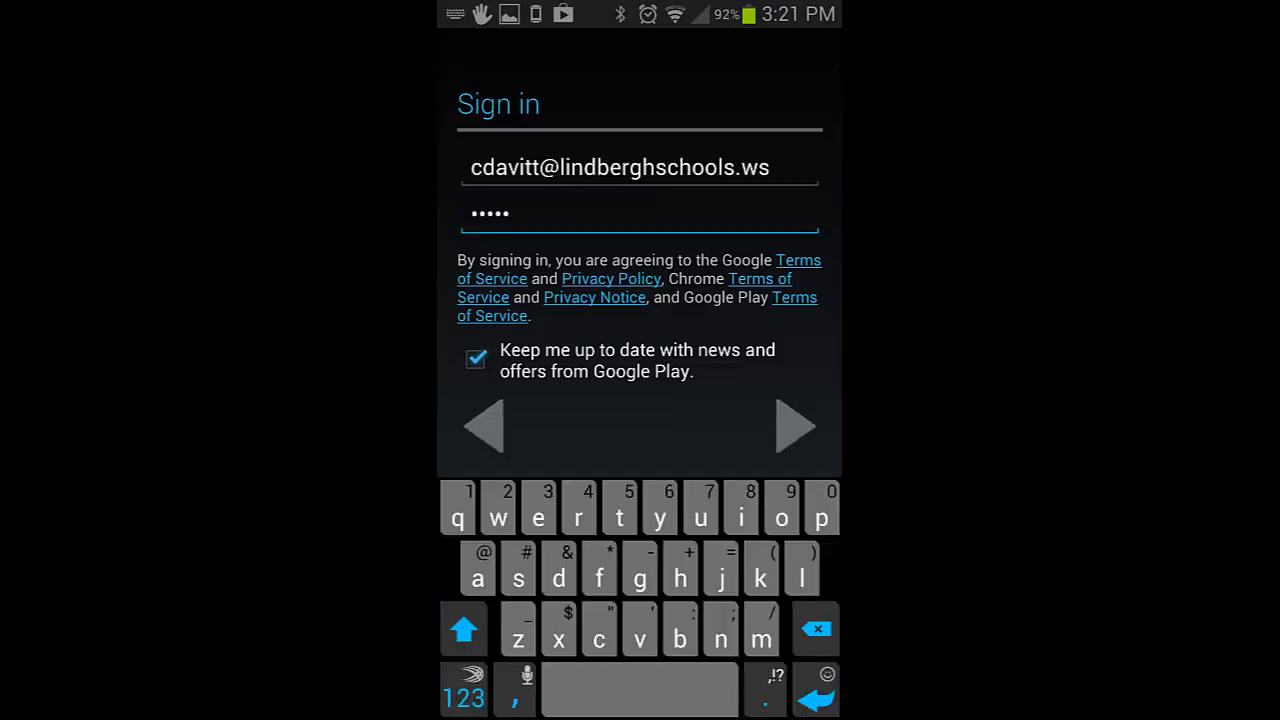
left_click(796, 426)
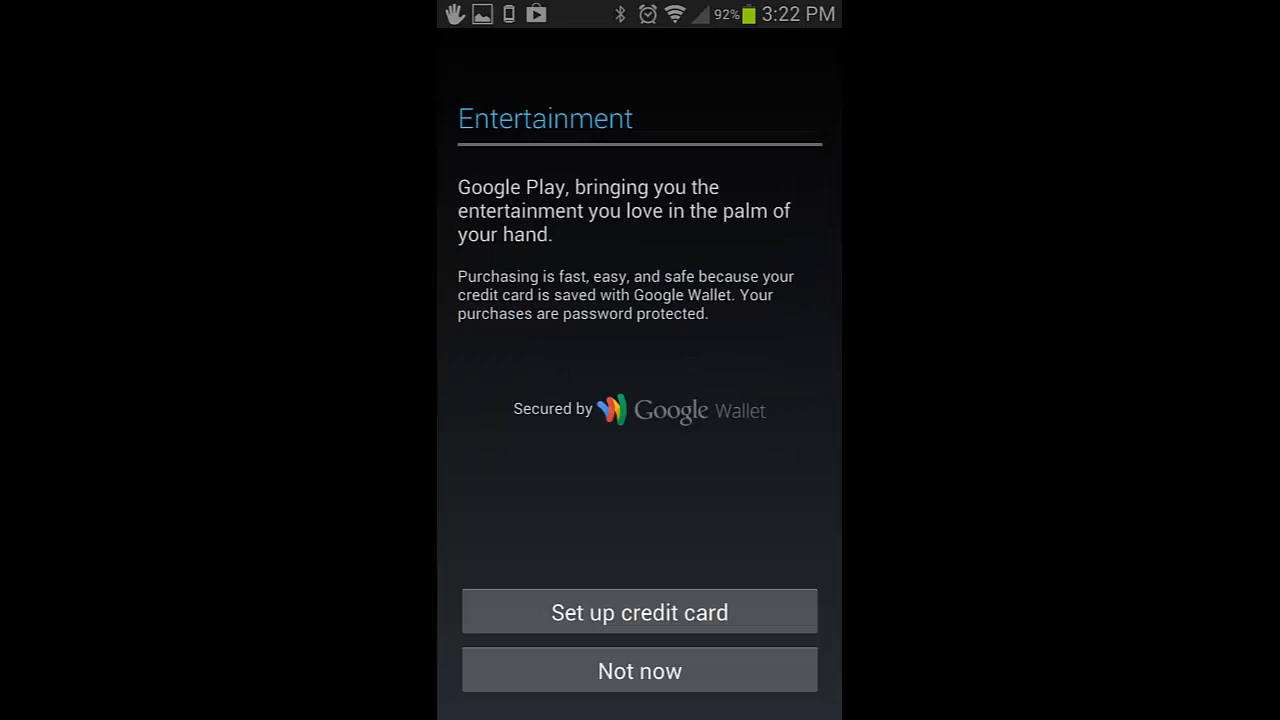
Choose Not now on the Google Wallet credit card screen to finish account setup.
left_click(640, 670)
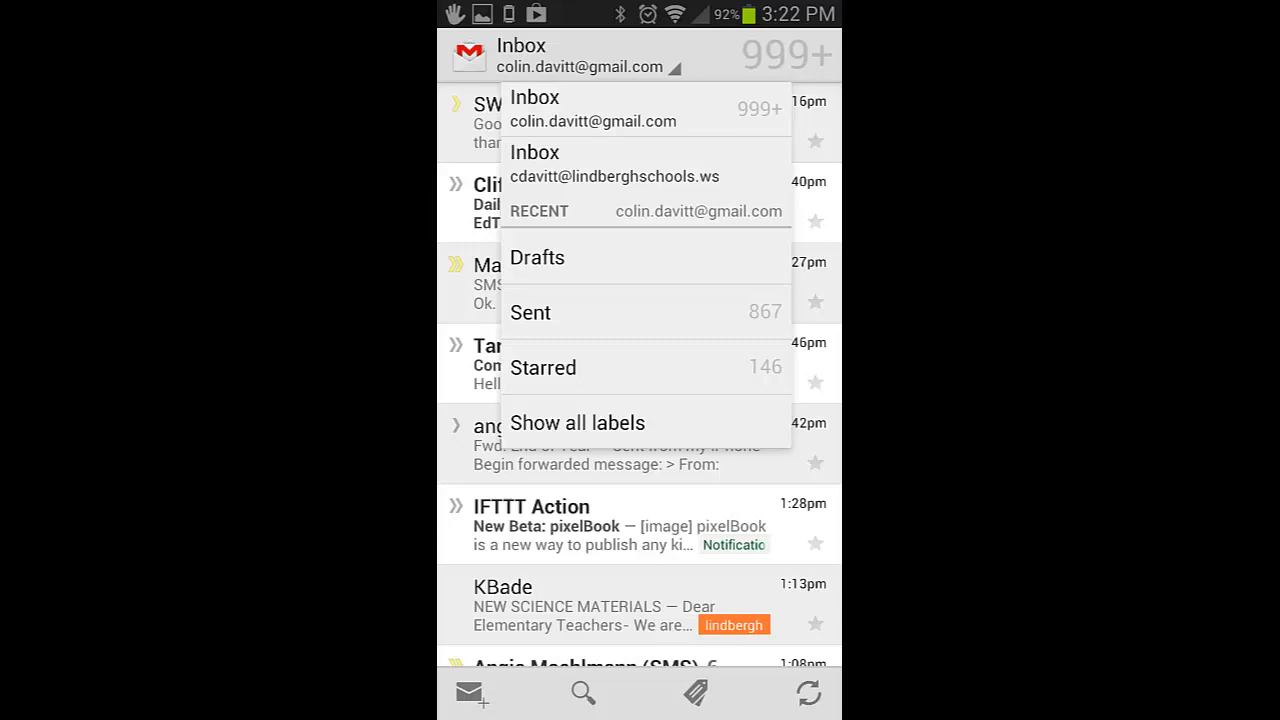
Switch Gmail to the second Google account's inbox so it begins syncing.
left_click(612, 164)
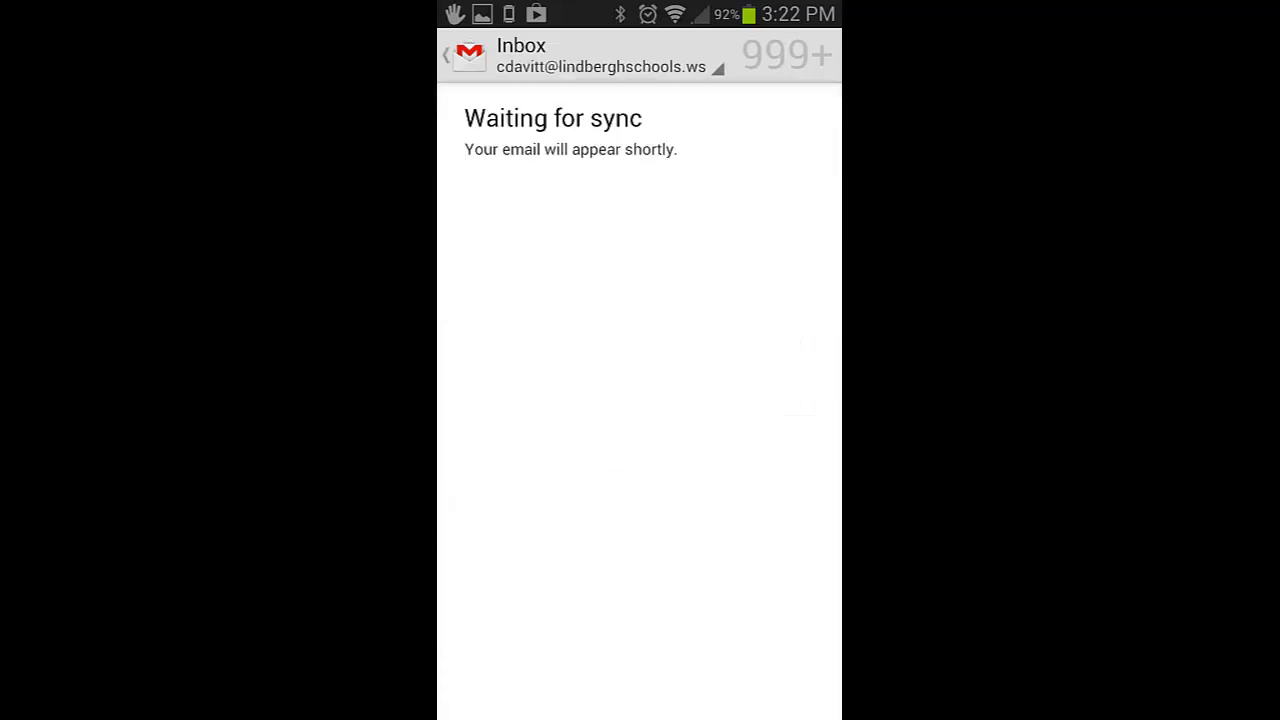